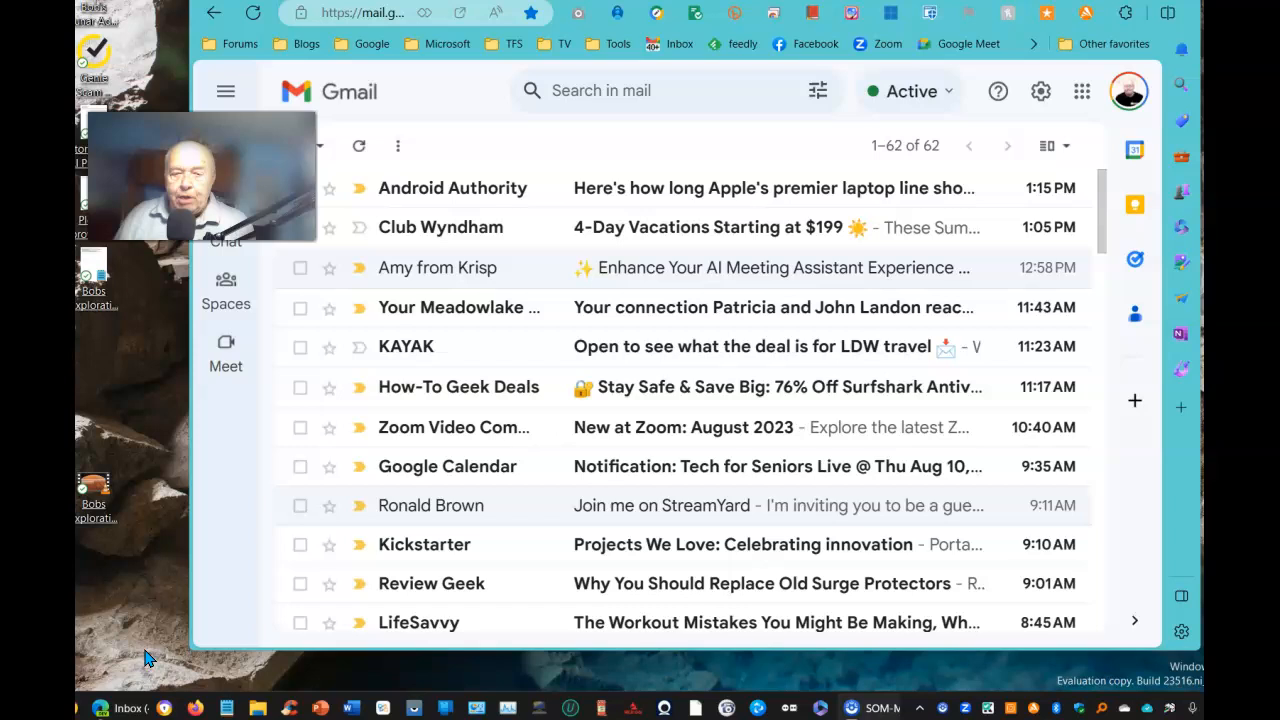
mouse_move(310, 103)
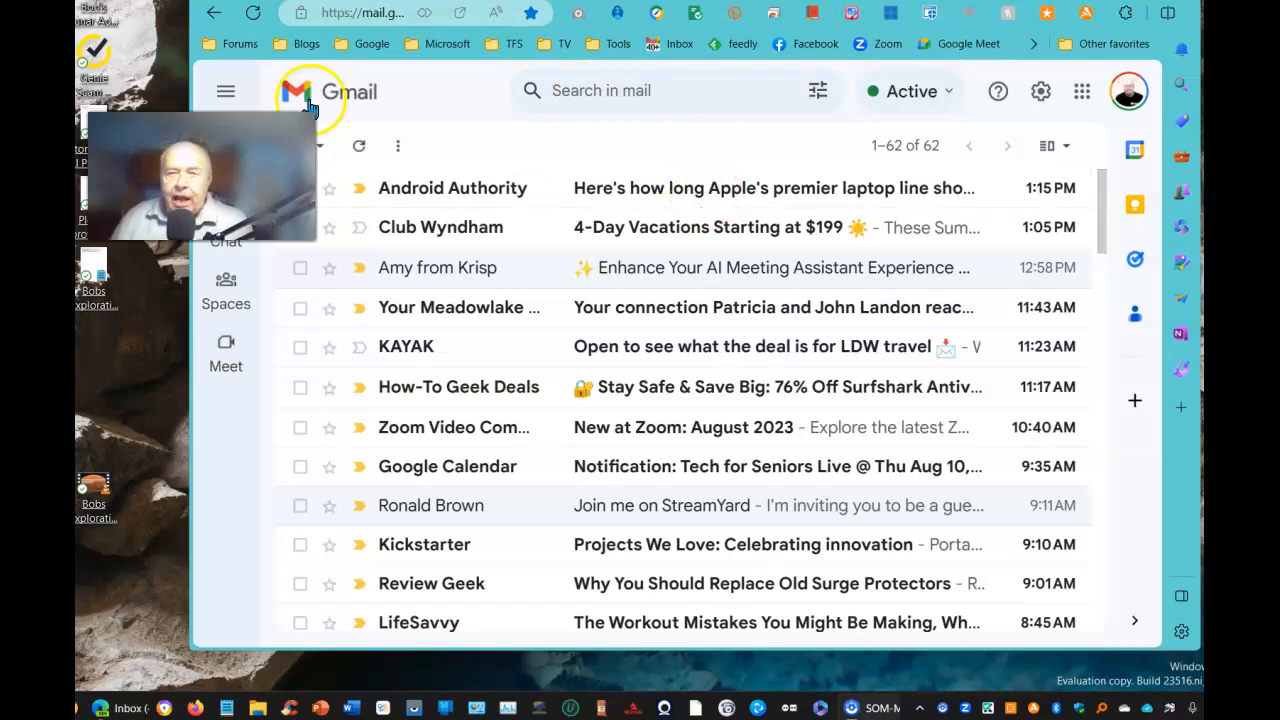
mouse_move(472, 12)
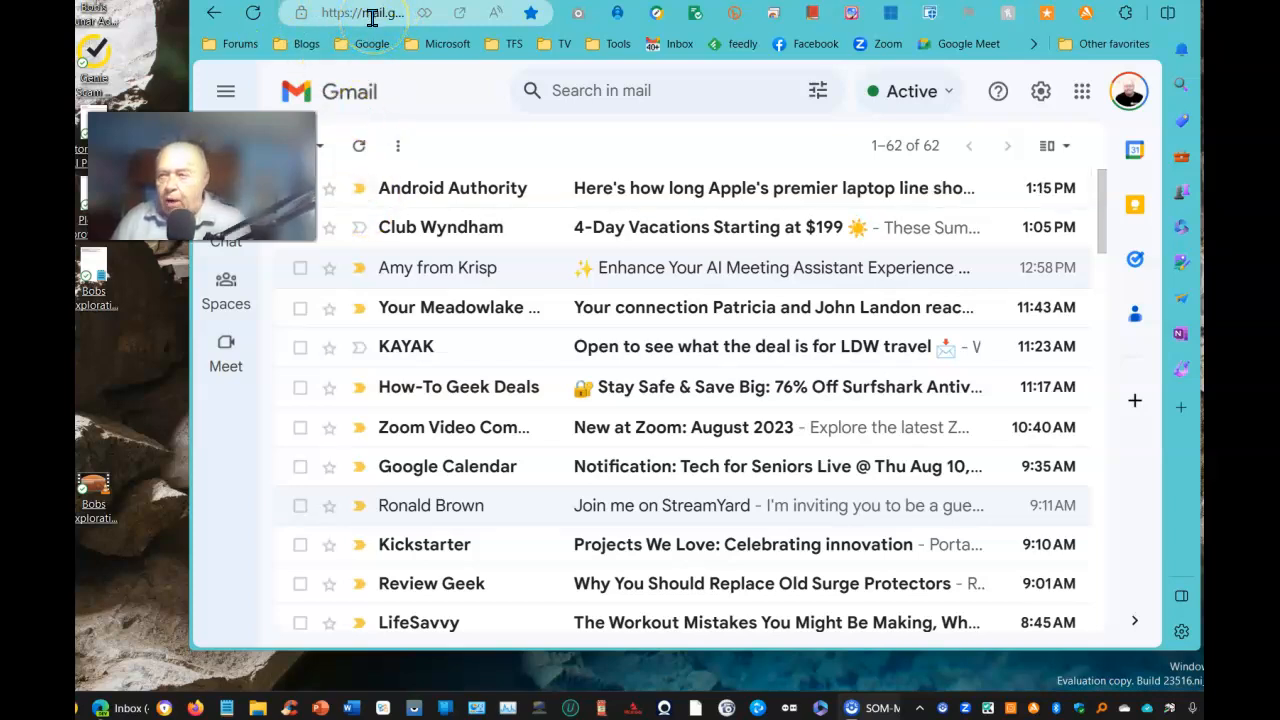
mouse_move(1150, 25)
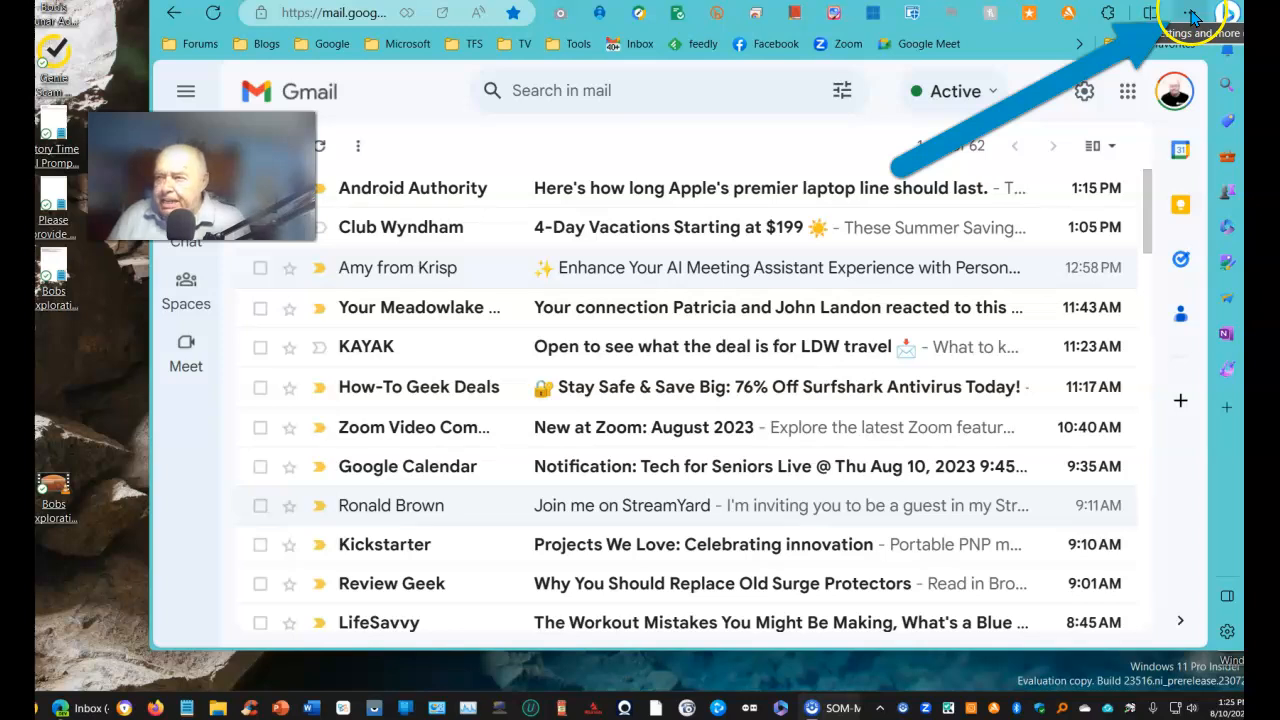
- Start installing the Gmail site as an app from Edge's Settings and more menu
click(1189, 14)
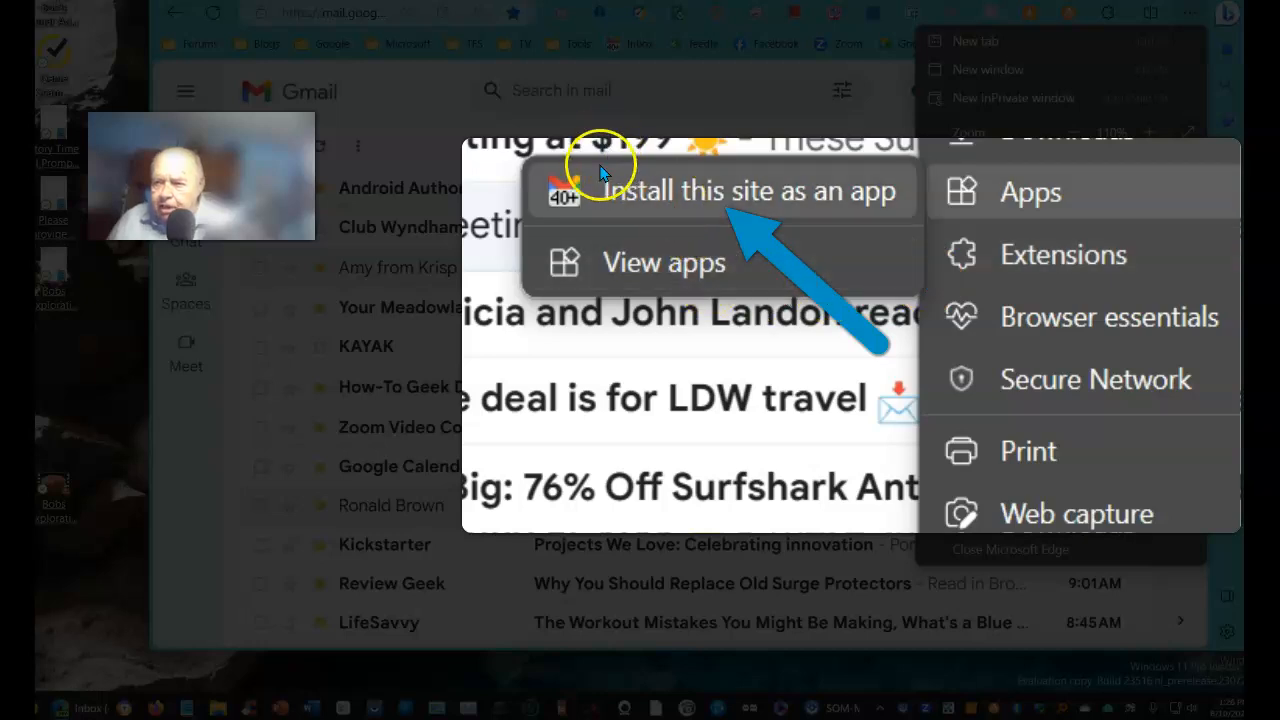
mouse_move(626, 188)
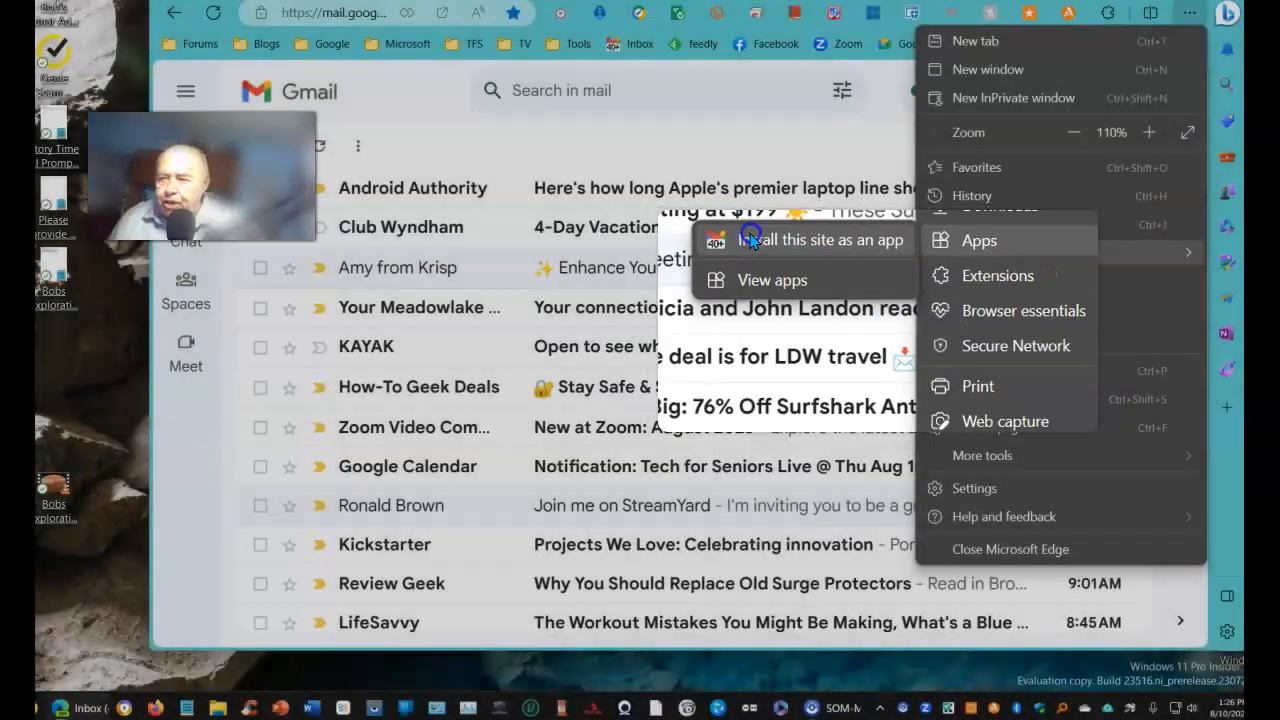
click(799, 240)
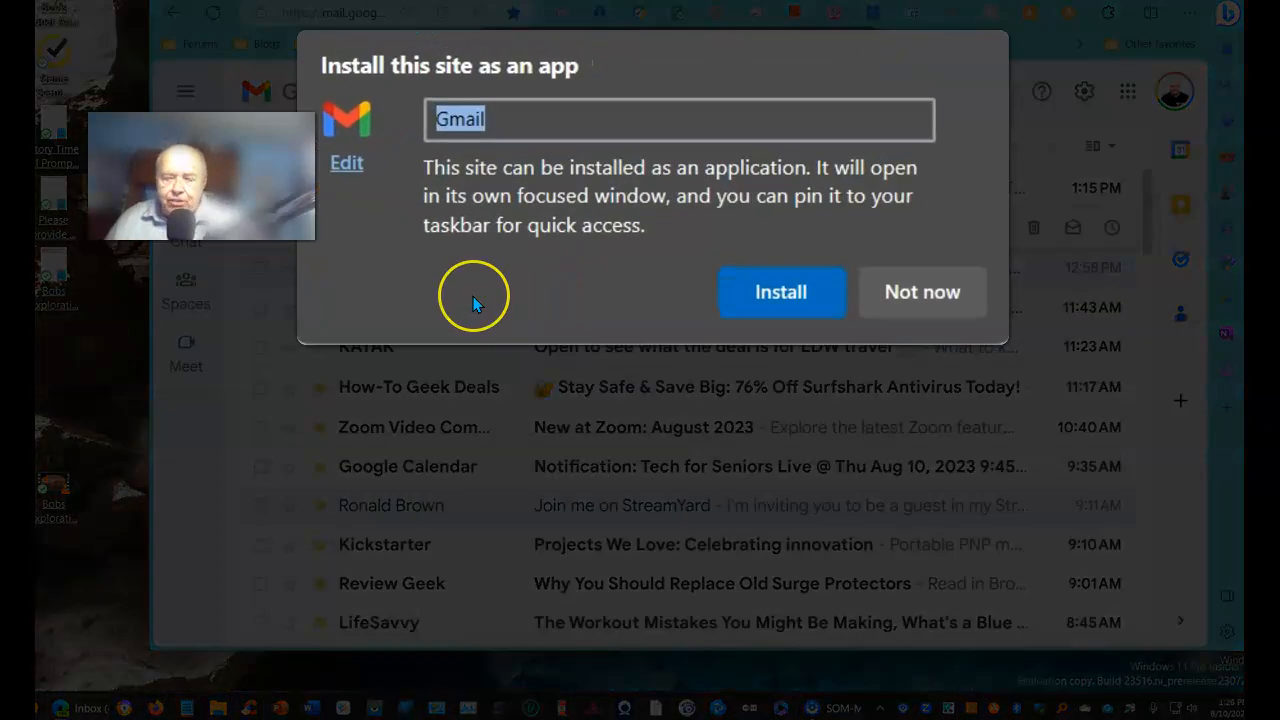
mouse_move(479, 305)
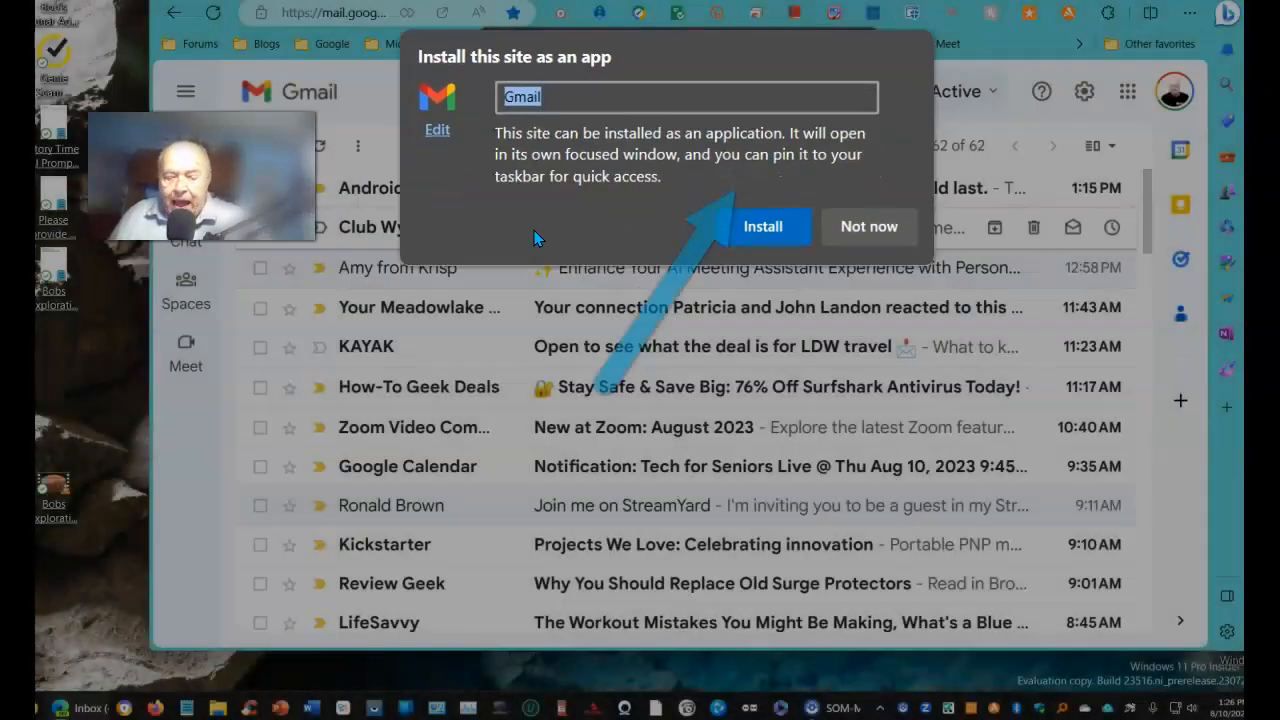
- Install Gmail, keeping Pin to taskbar and Start, adding a desktop shortcut, and allowing
click(763, 226)
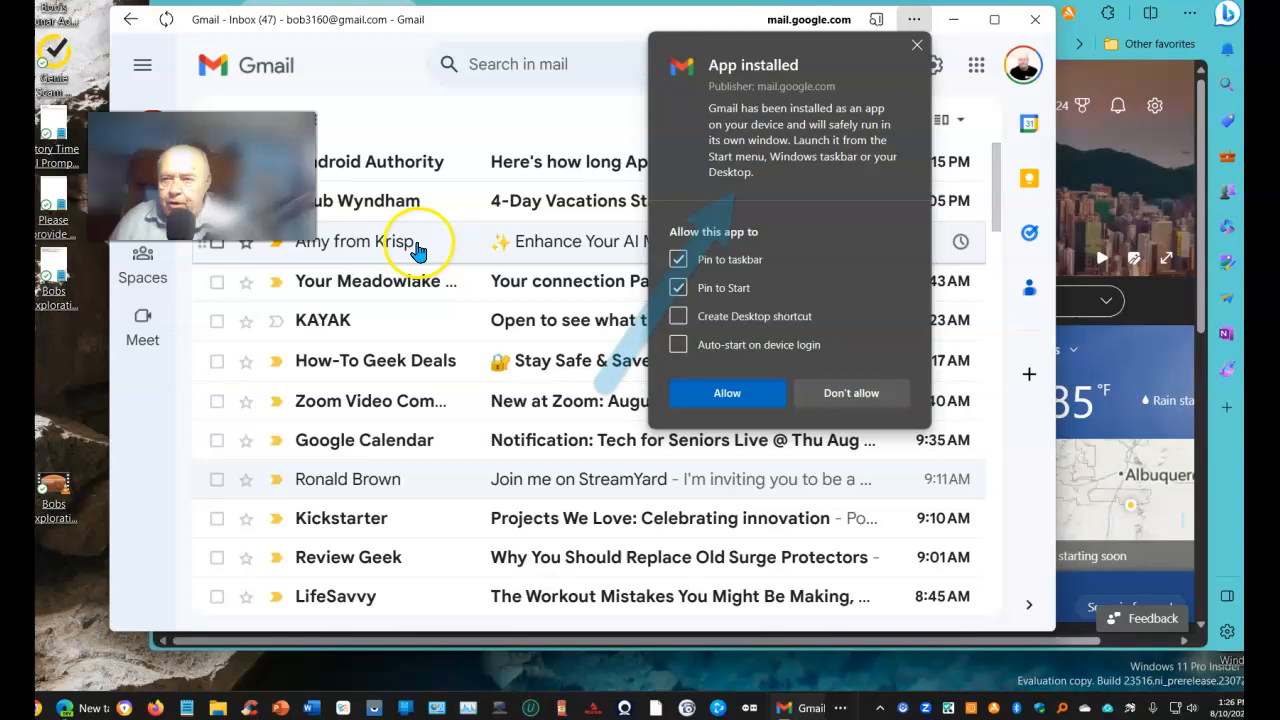
mouse_move(840, 265)
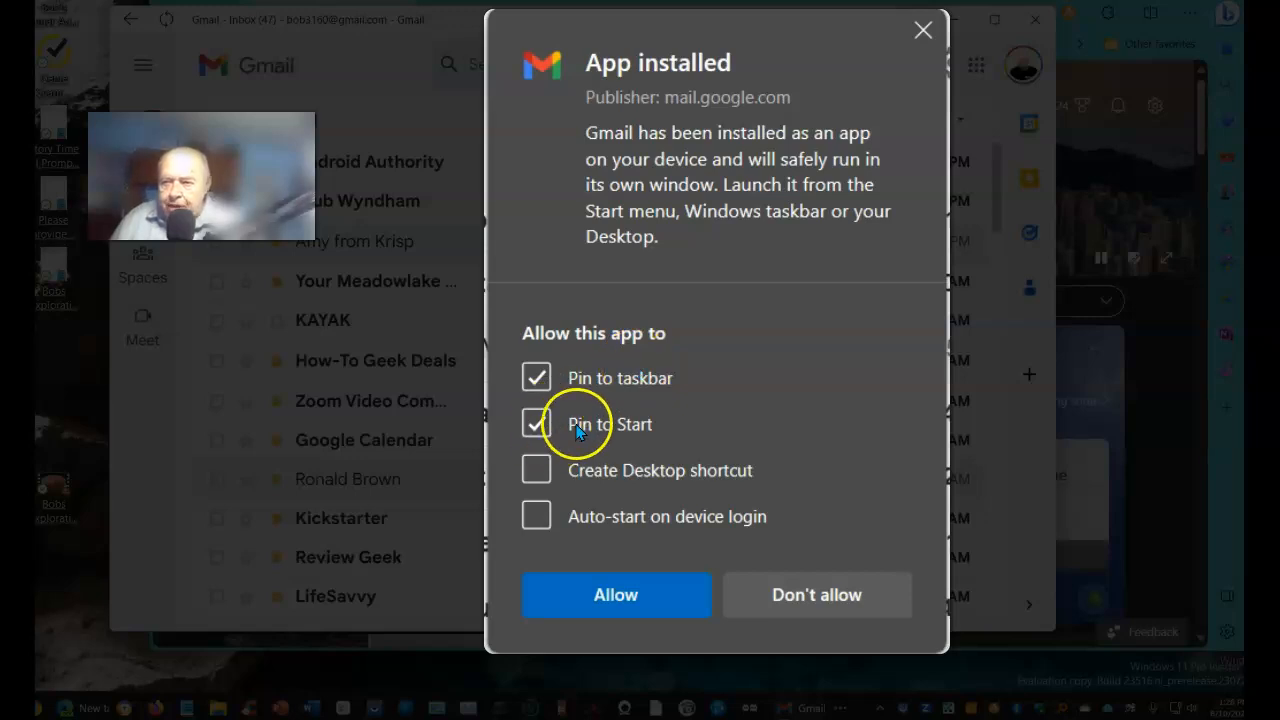
click(536, 424)
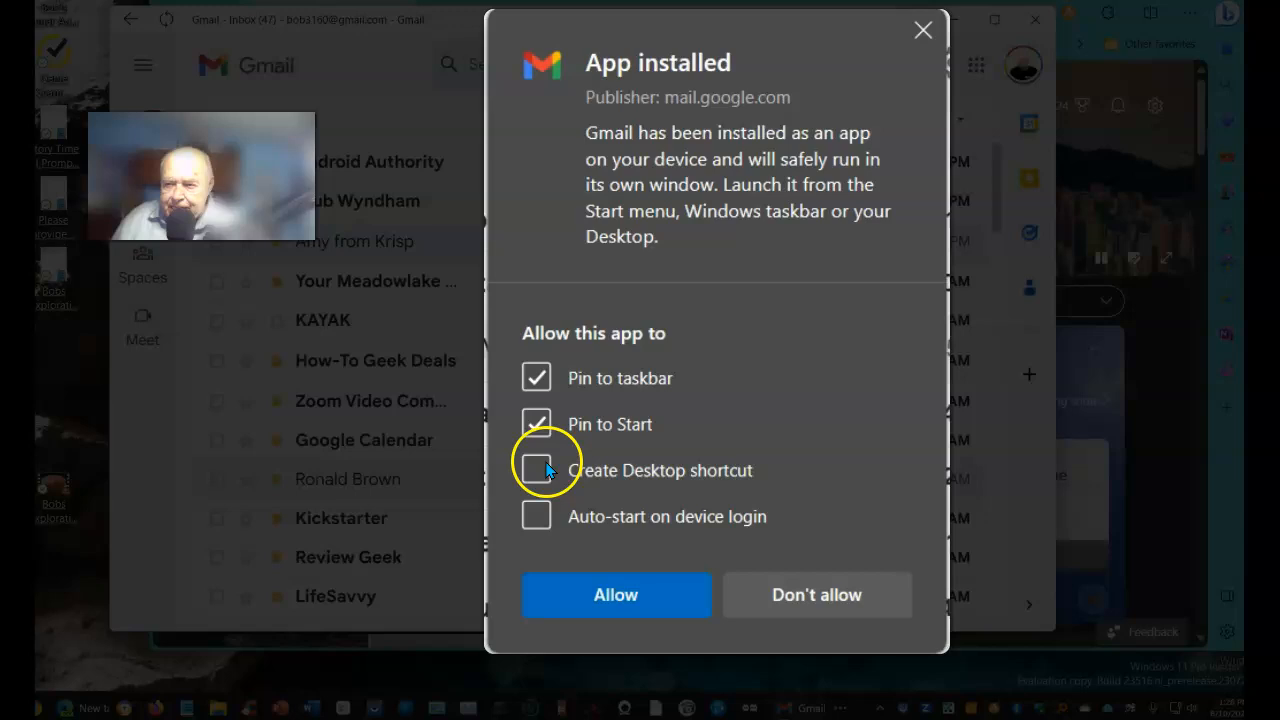
click(536, 470)
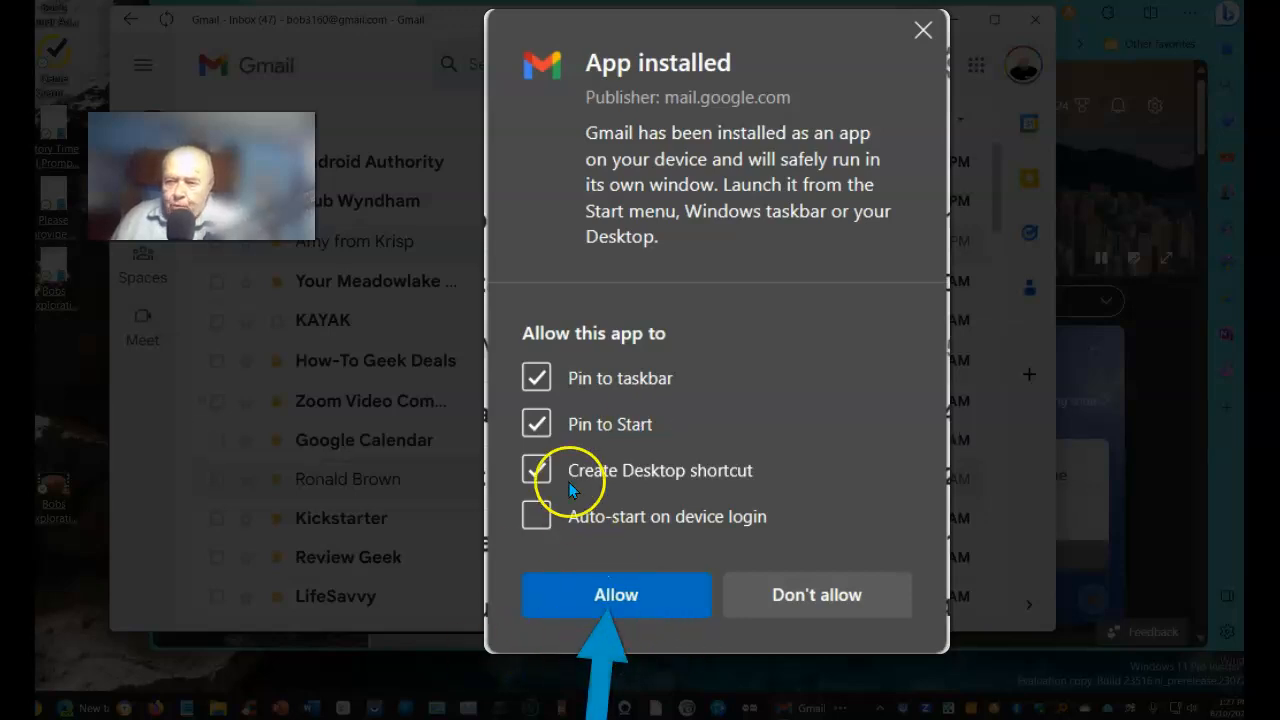
click(536, 470)
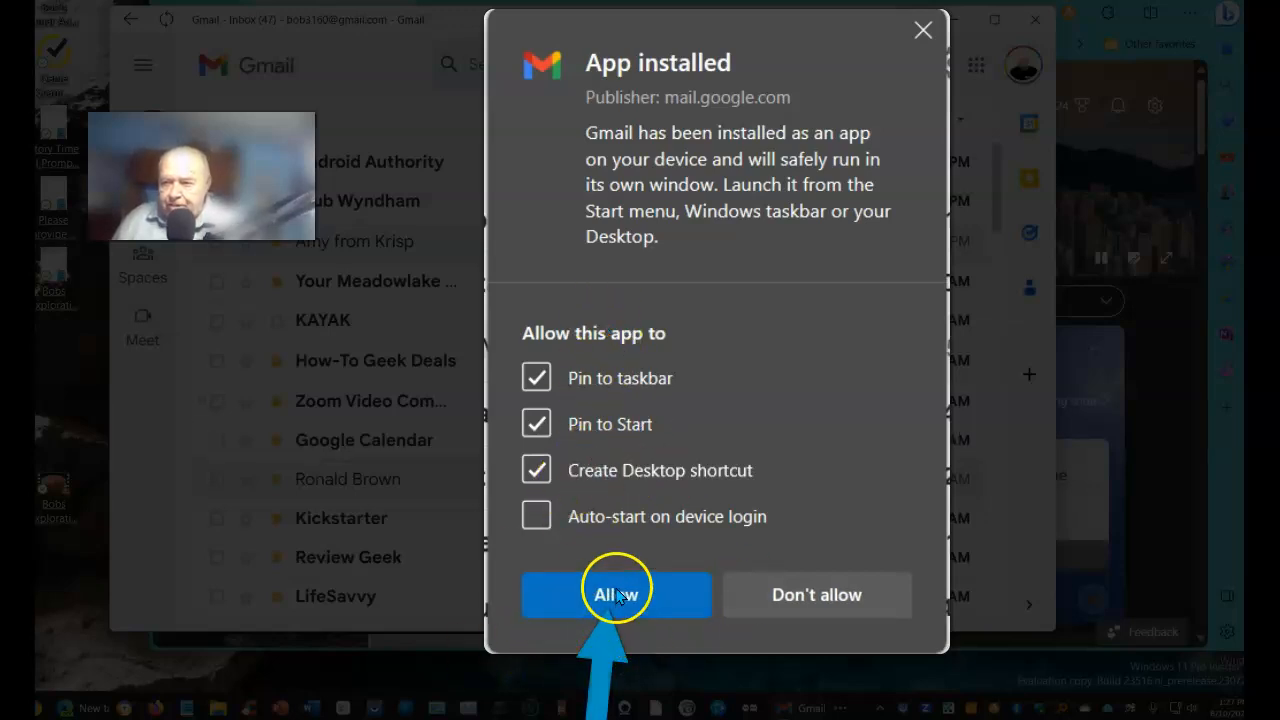
click(615, 594)
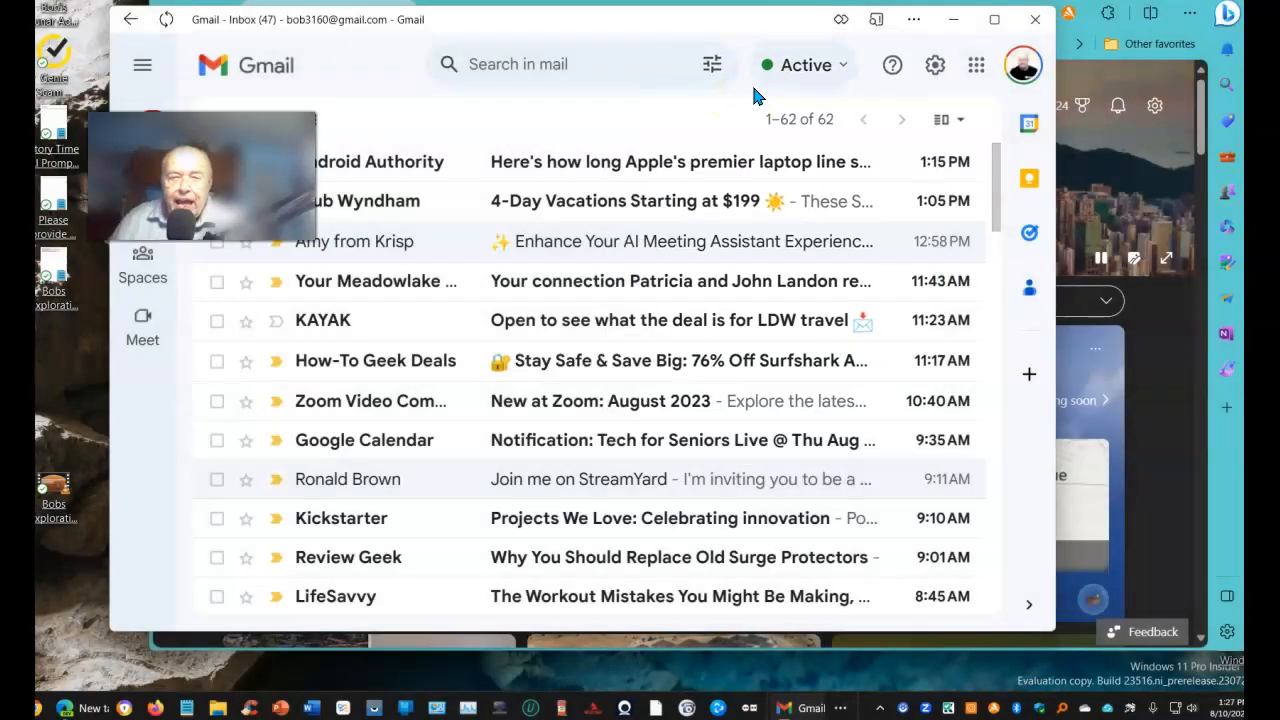
mouse_move(370, 91)
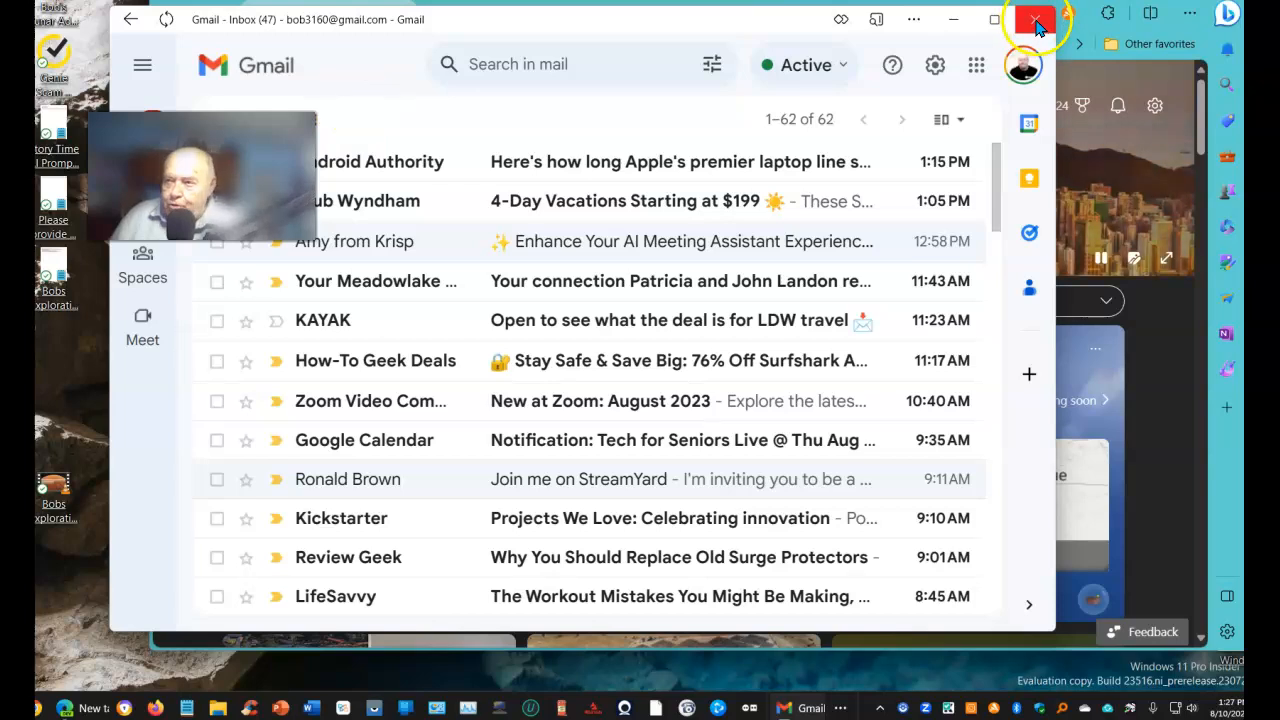
- Close the Gmail app window and return to the desktop showing its new shortcut
click(1031, 22)
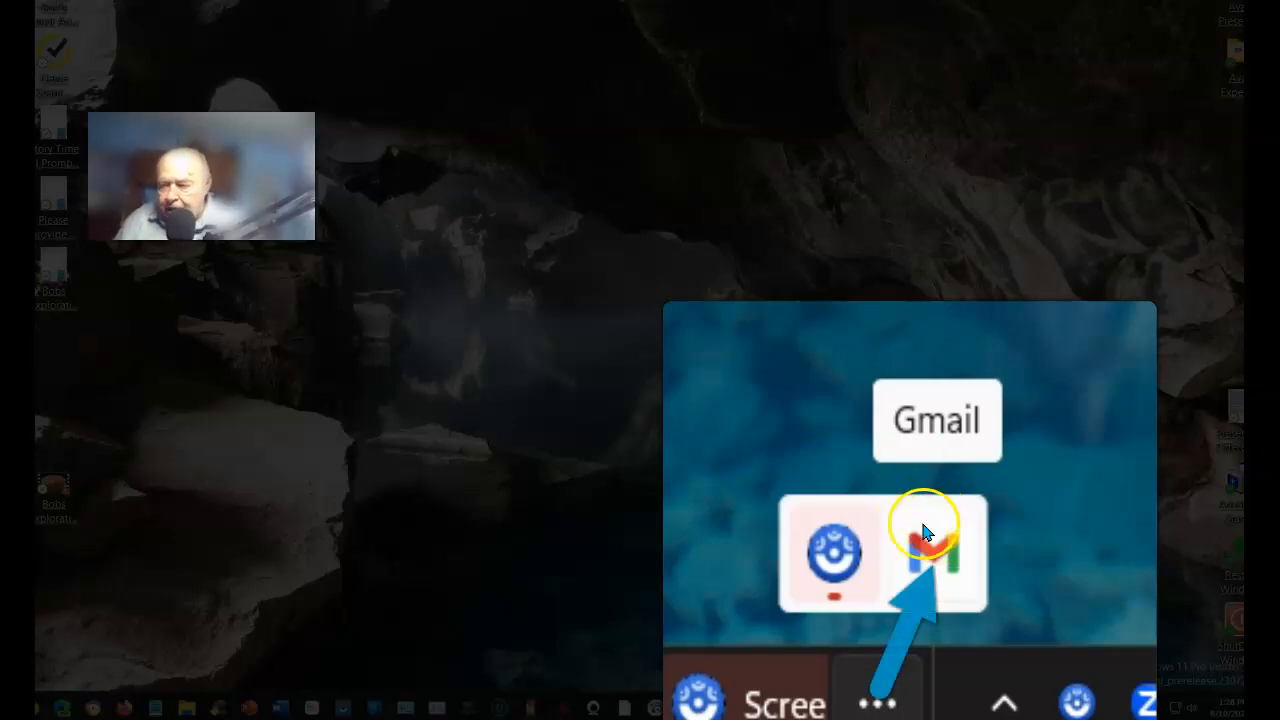
click(935, 553)
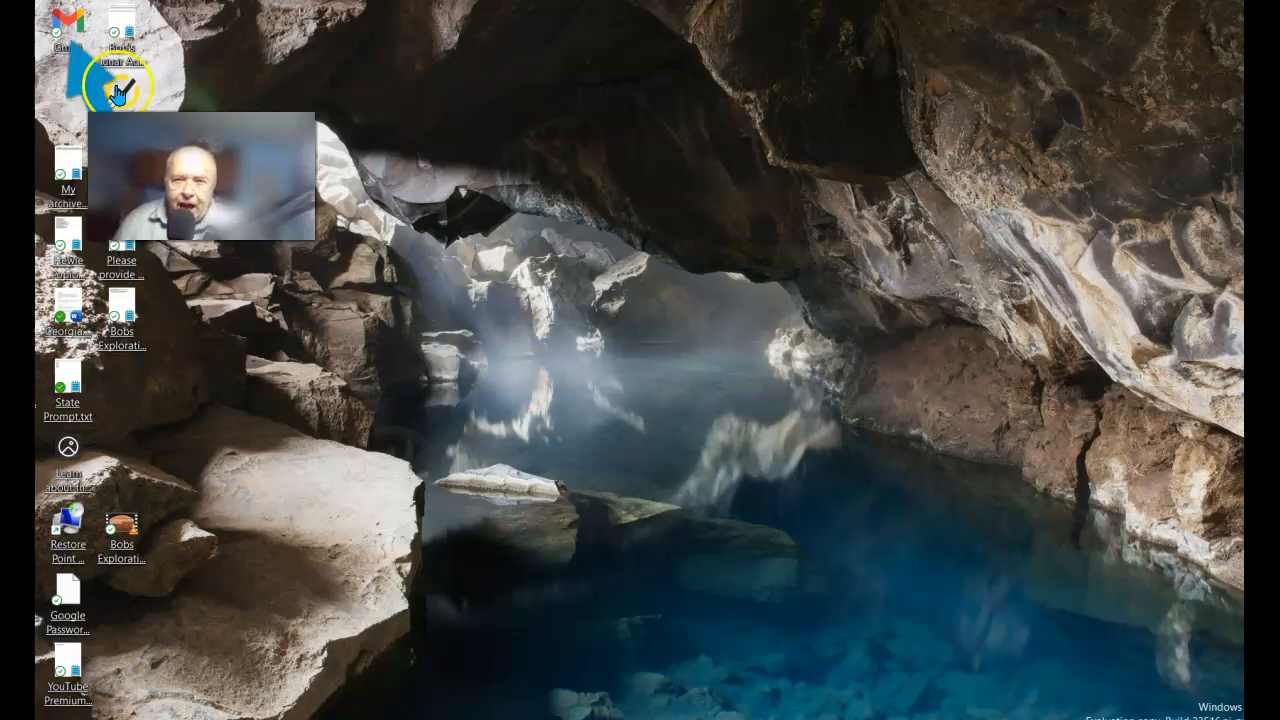
mouse_move(65, 80)
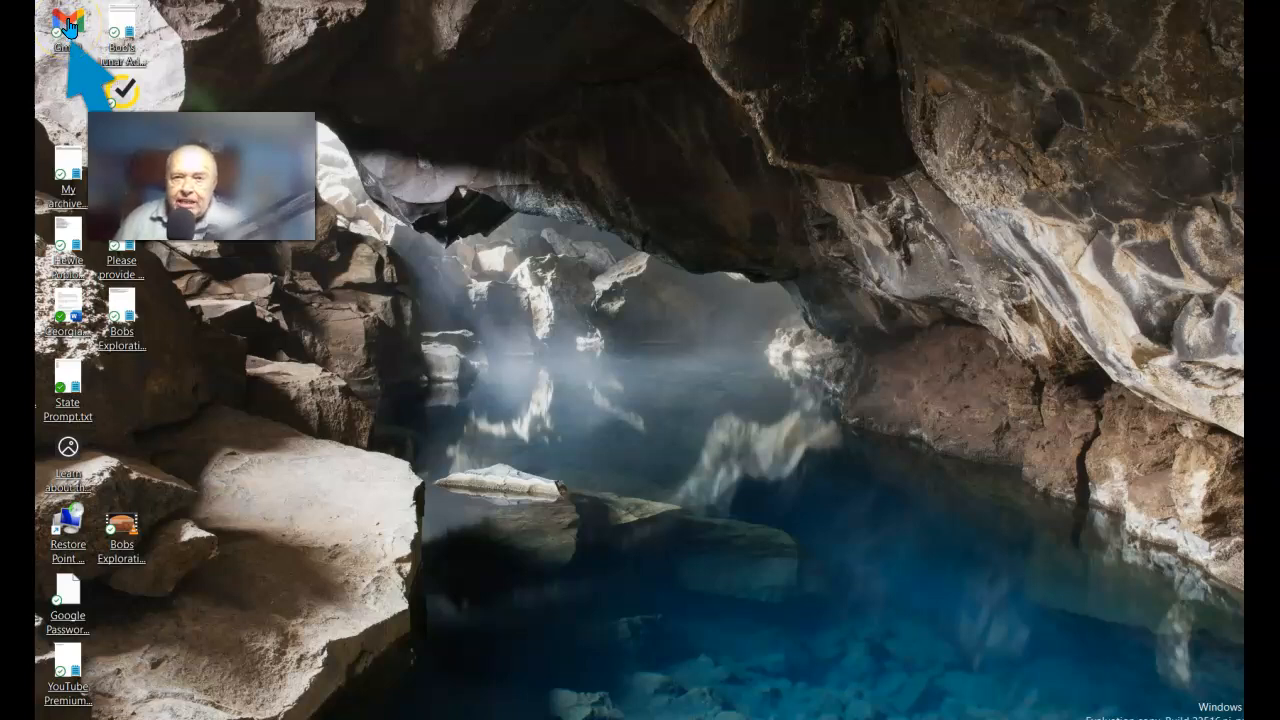
- Launch Gmail from its desktop shortcut into its own standalone inbox window
double_click(60, 28)
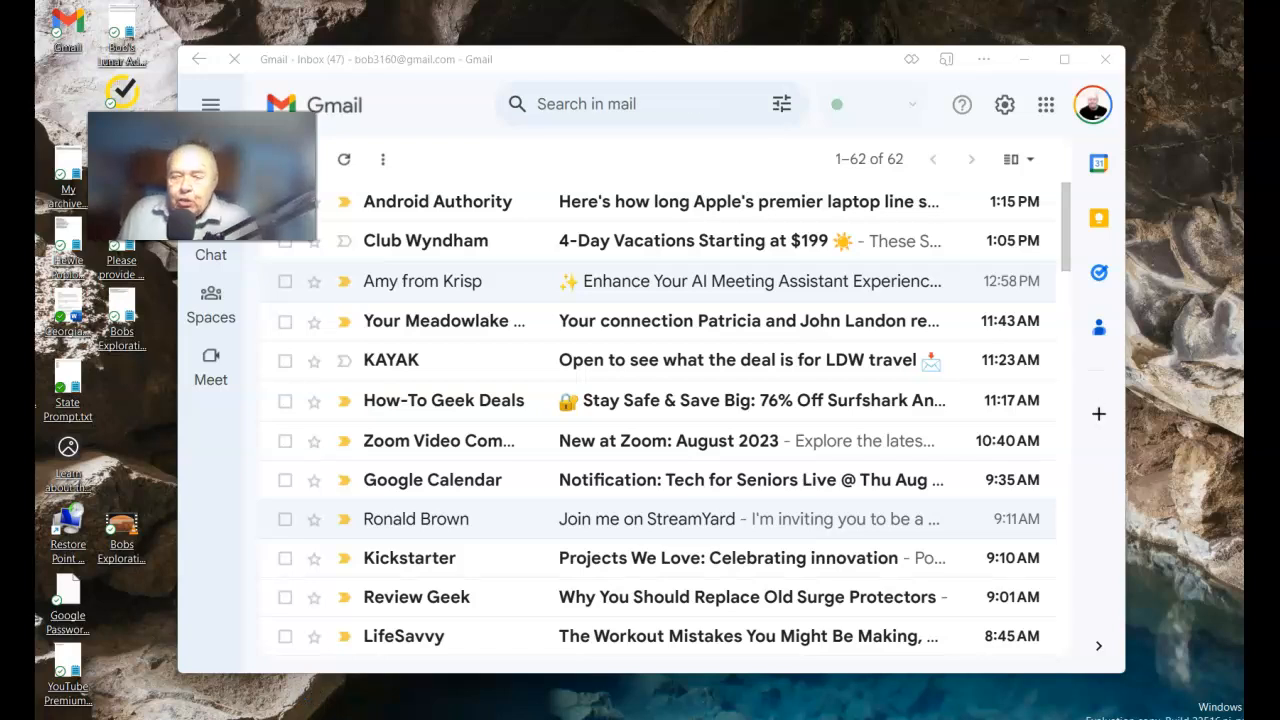
click(838, 104)
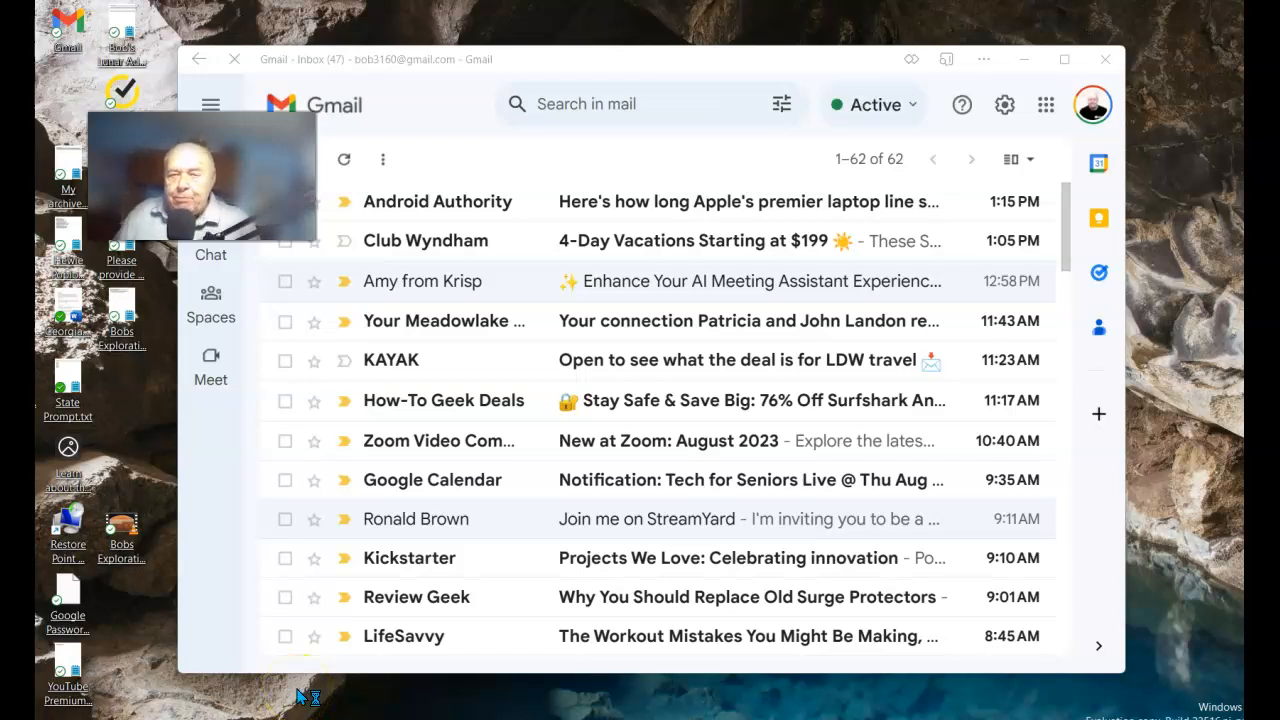